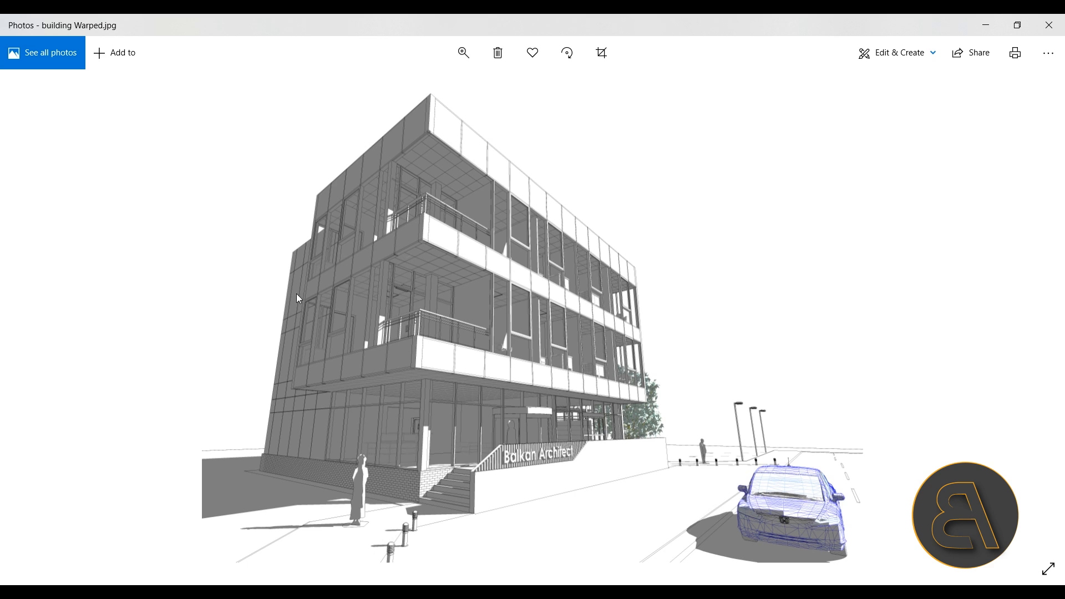
{"action": "mouse_move", "coordinate": [390, 356]}
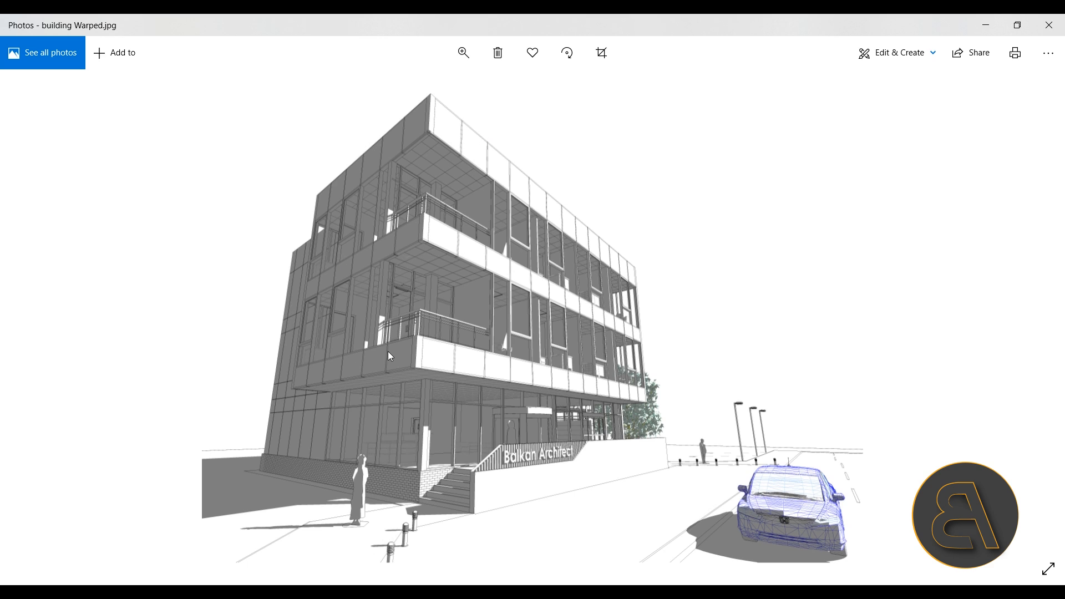
{"action": "mouse_move", "coordinate": [439, 247]}
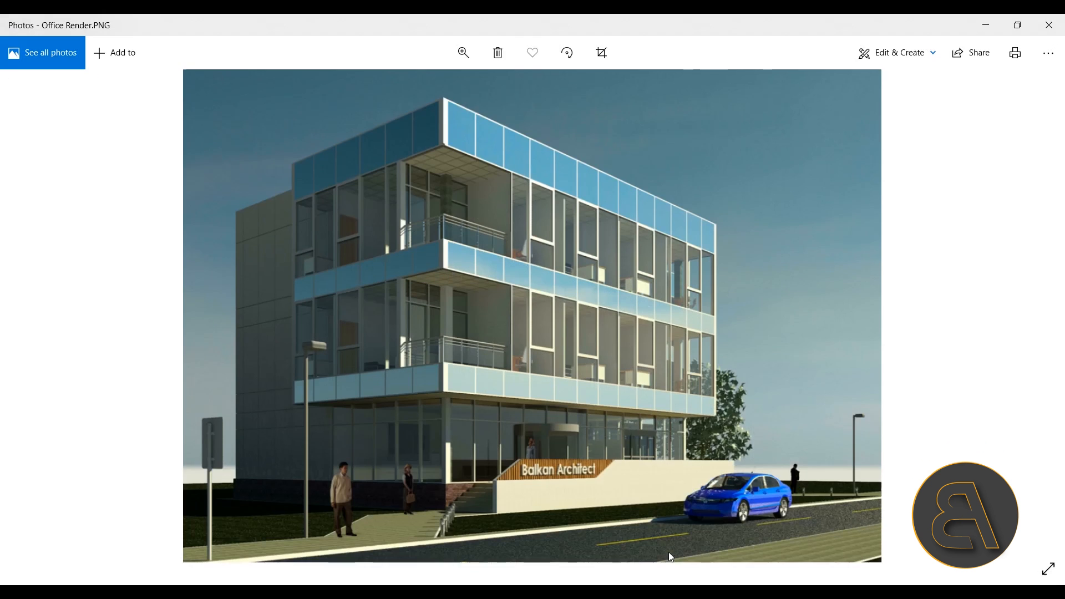
{"action": "mouse_move", "coordinate": [671, 238]}
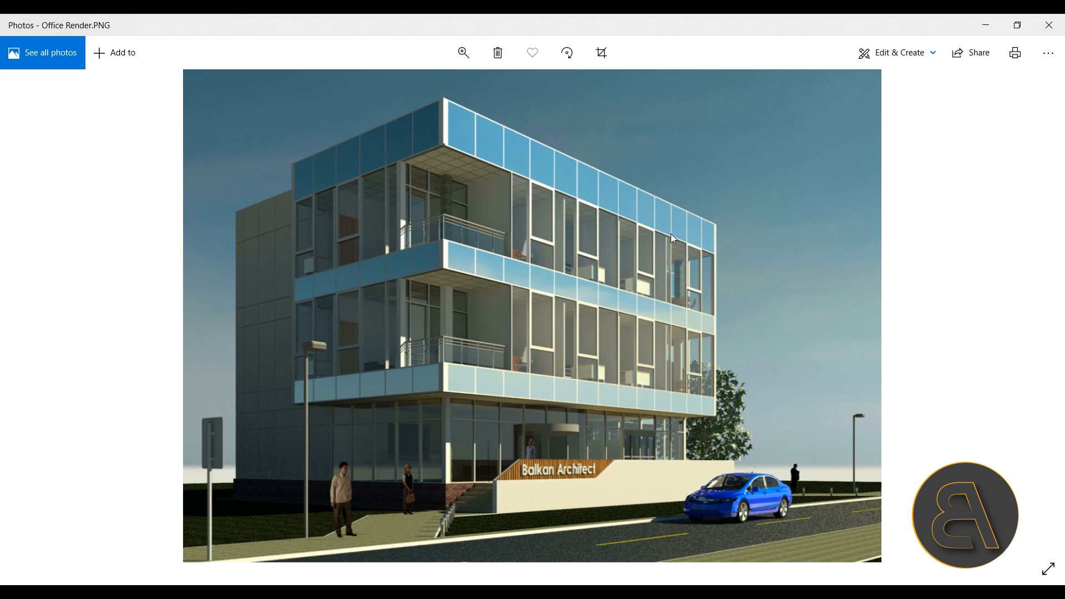
{"action": "mouse_move", "coordinate": [269, 414]}
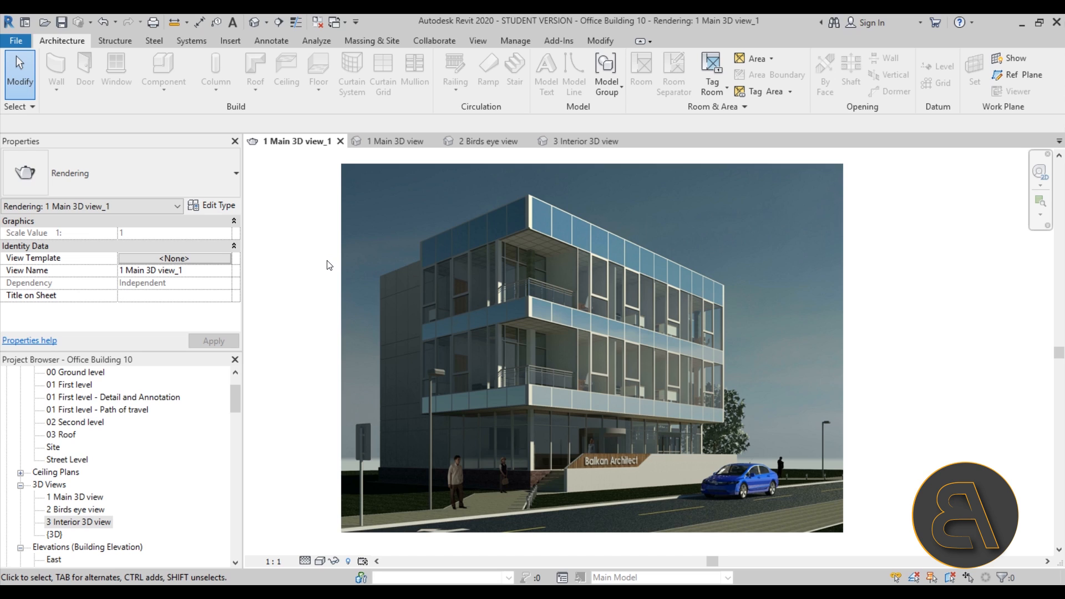
{"action": "left_click", "coordinate": [568, 237]}
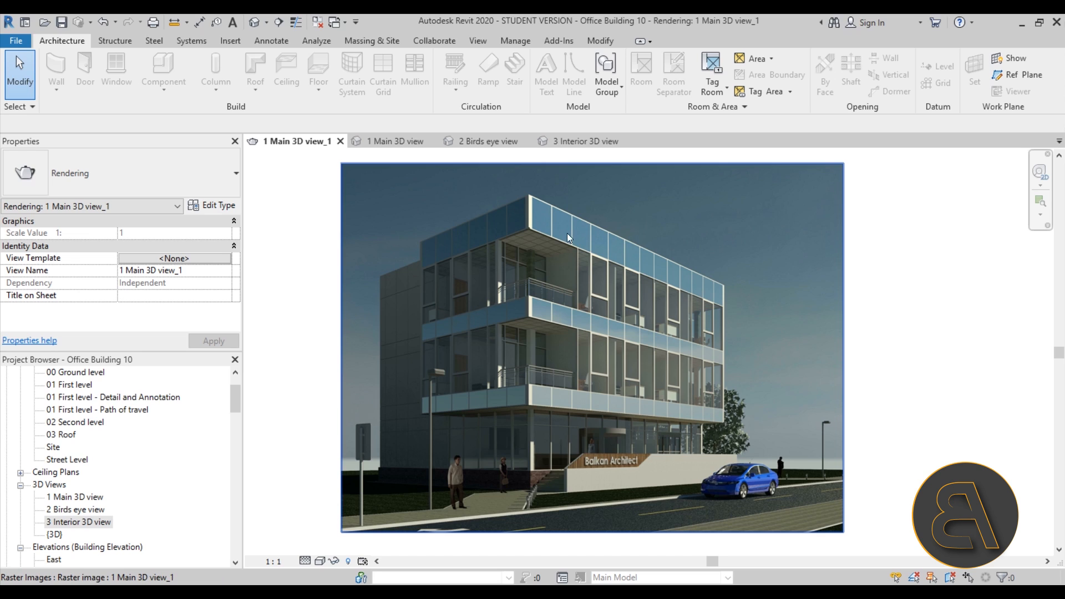
{"action": "left_click", "coordinate": [392, 142]}
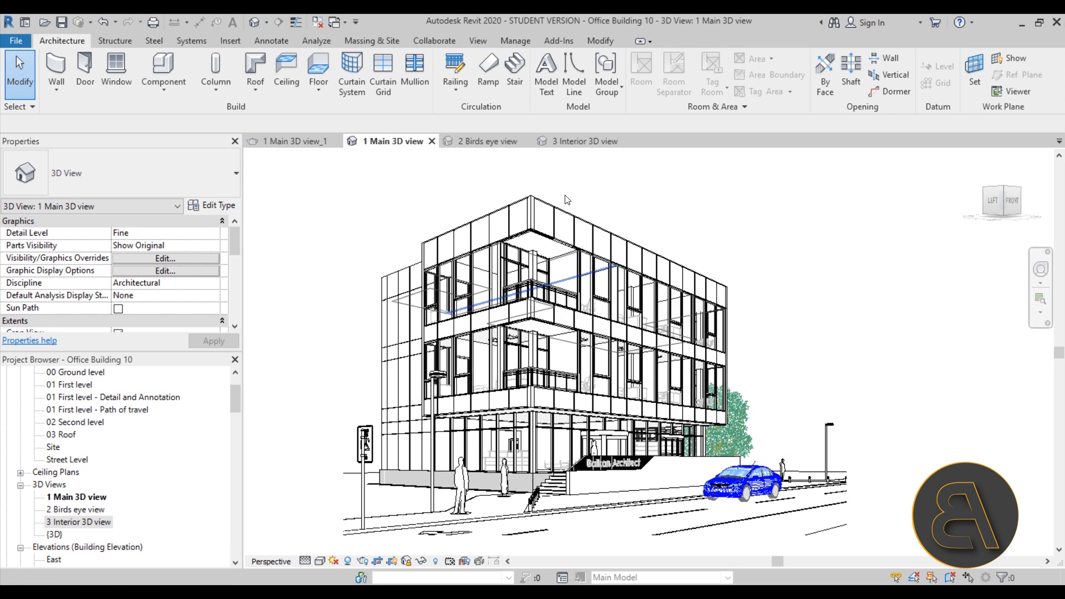
{"action": "left_click", "coordinate": [484, 141]}
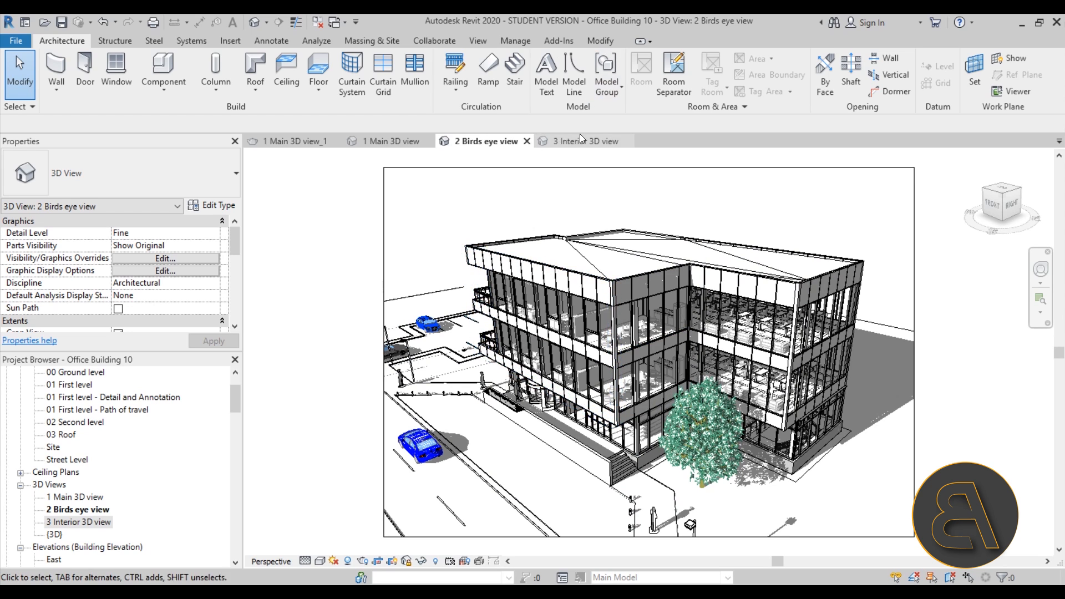
{"action": "left_click", "coordinate": [583, 140]}
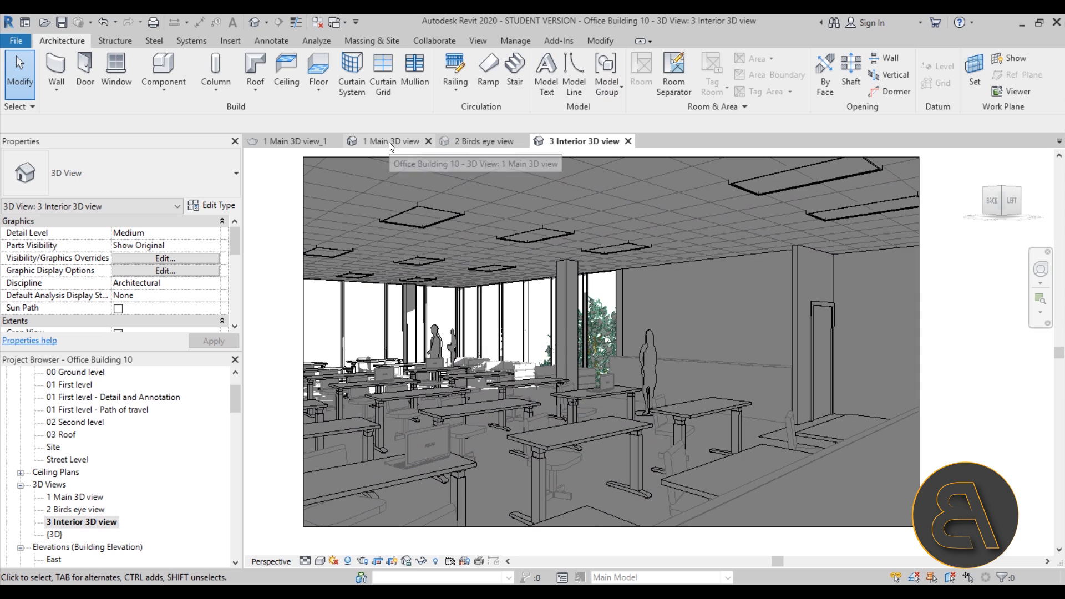
{"action": "left_click", "coordinate": [391, 140]}
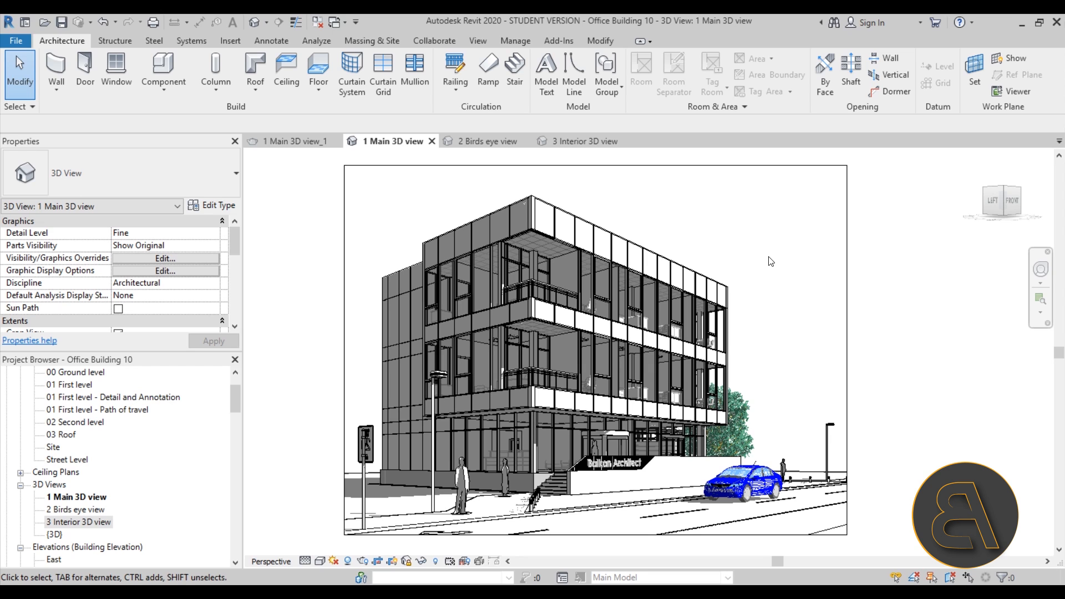
{"action": "left_click", "coordinate": [487, 140]}
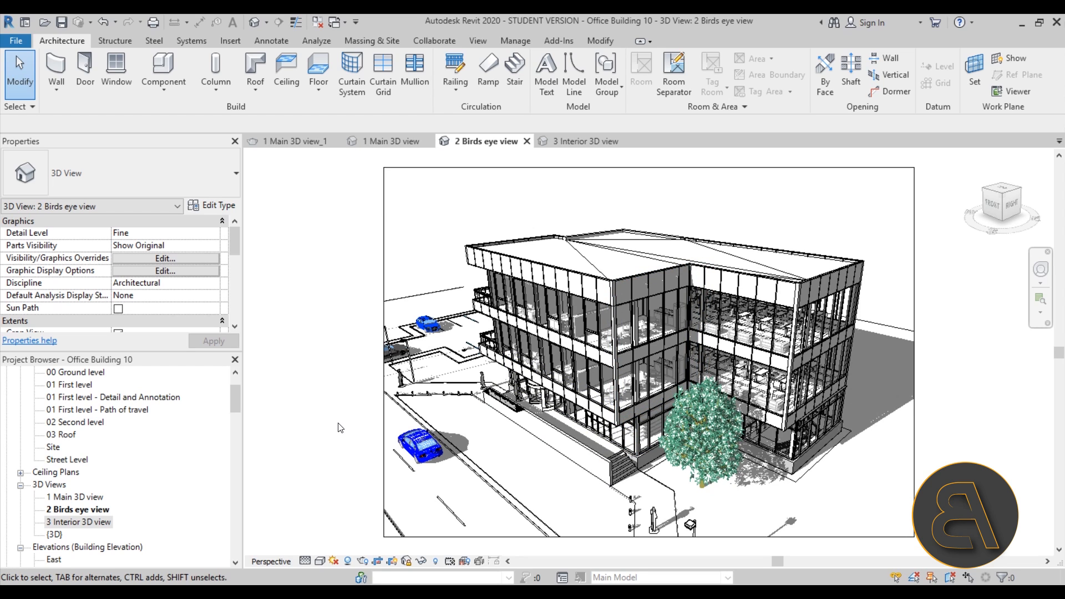
{"action": "mouse_move", "coordinate": [438, 377]}
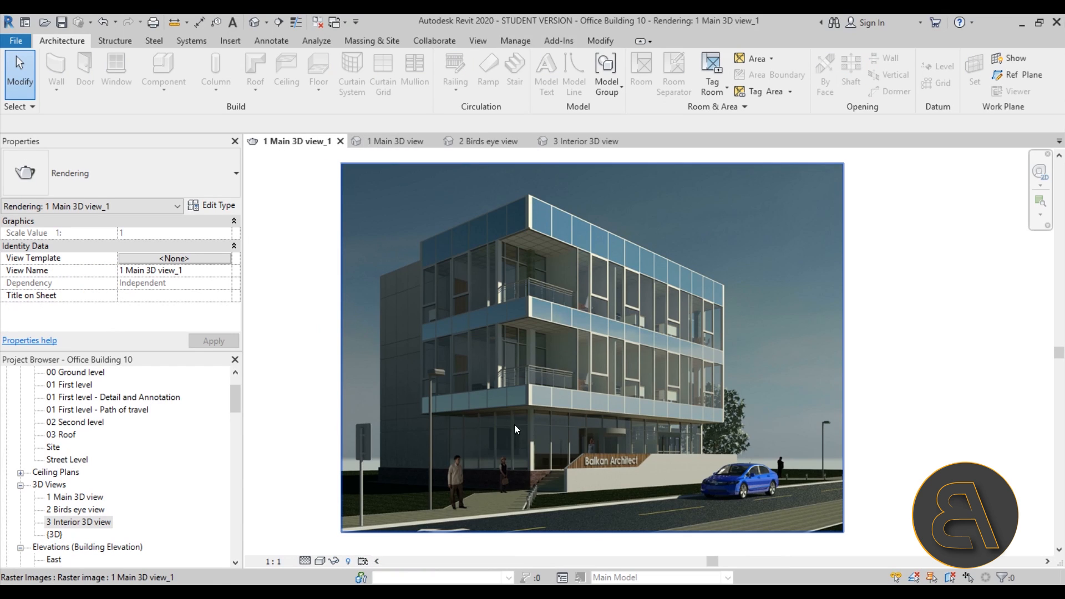
{"action": "mouse_move", "coordinate": [573, 163]}
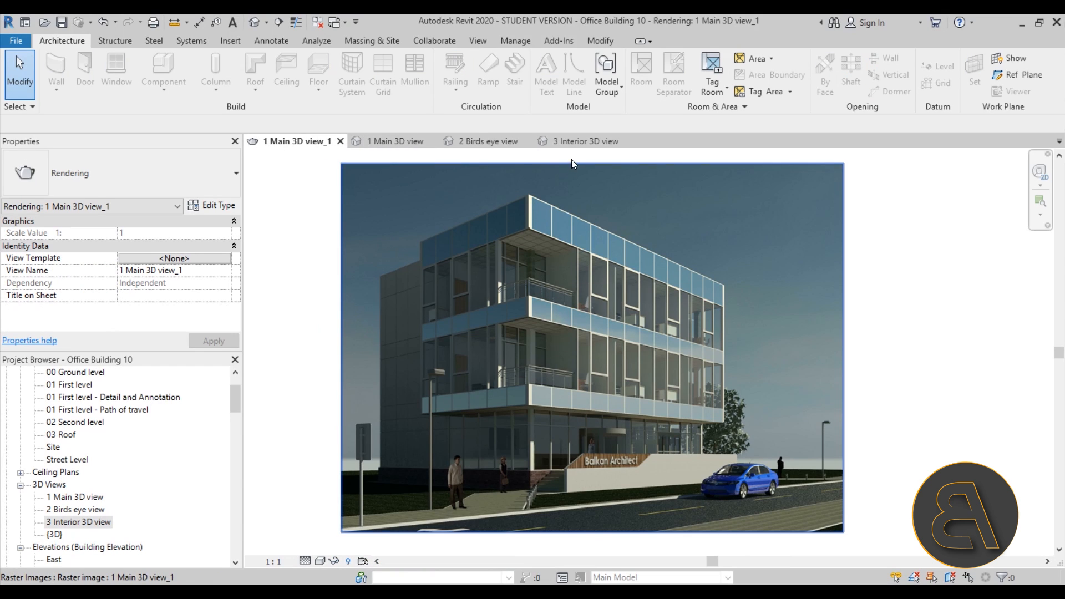
{"action": "left_click", "coordinate": [584, 140]}
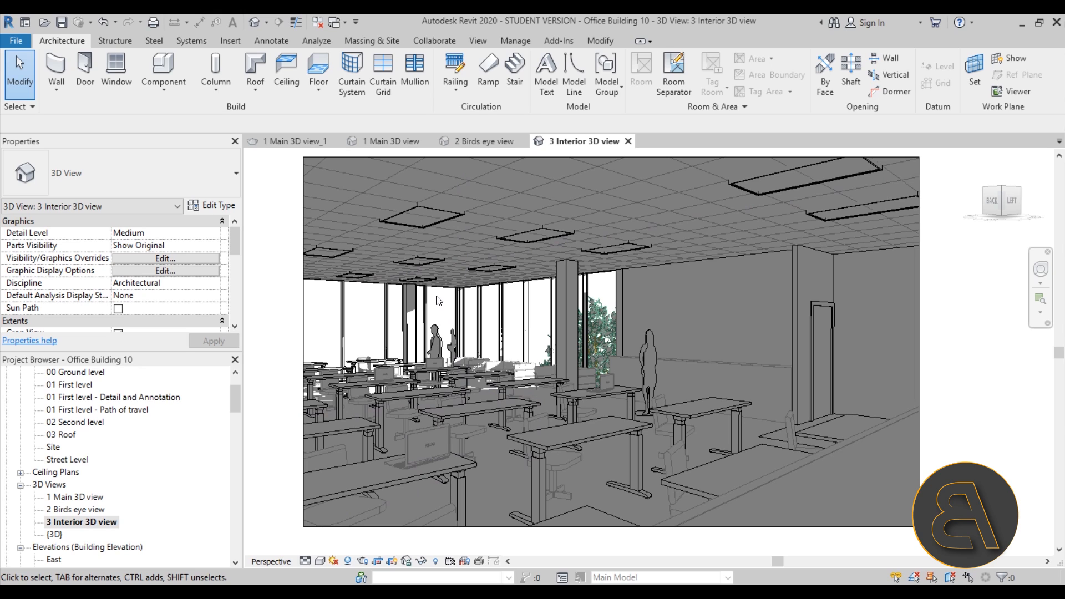
{"action": "left_click", "coordinate": [433, 353]}
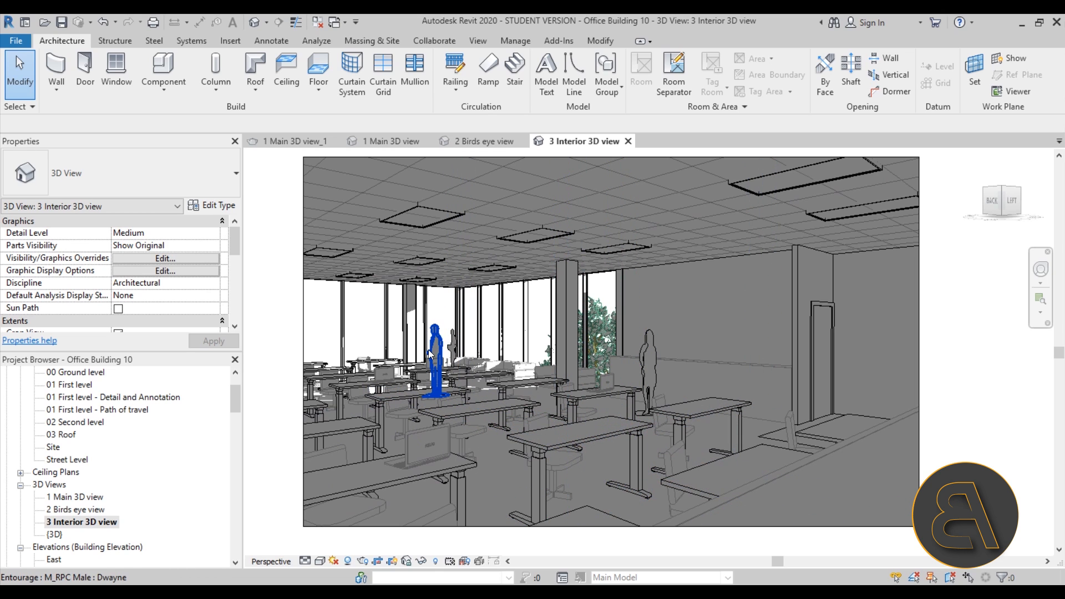
{"action": "left_click", "coordinate": [384, 462]}
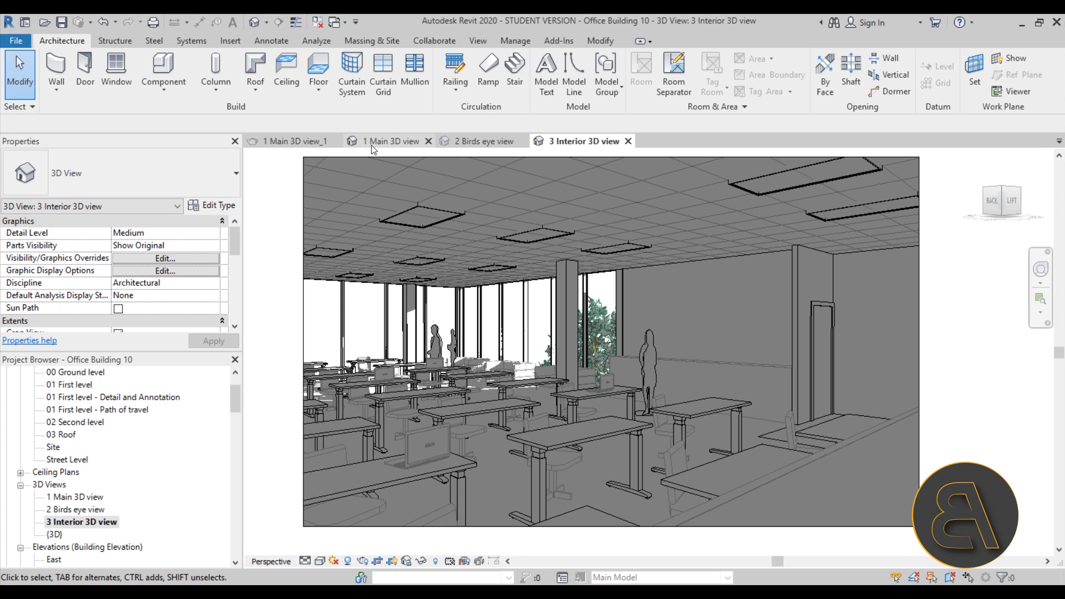
{"action": "left_click", "coordinate": [292, 141]}
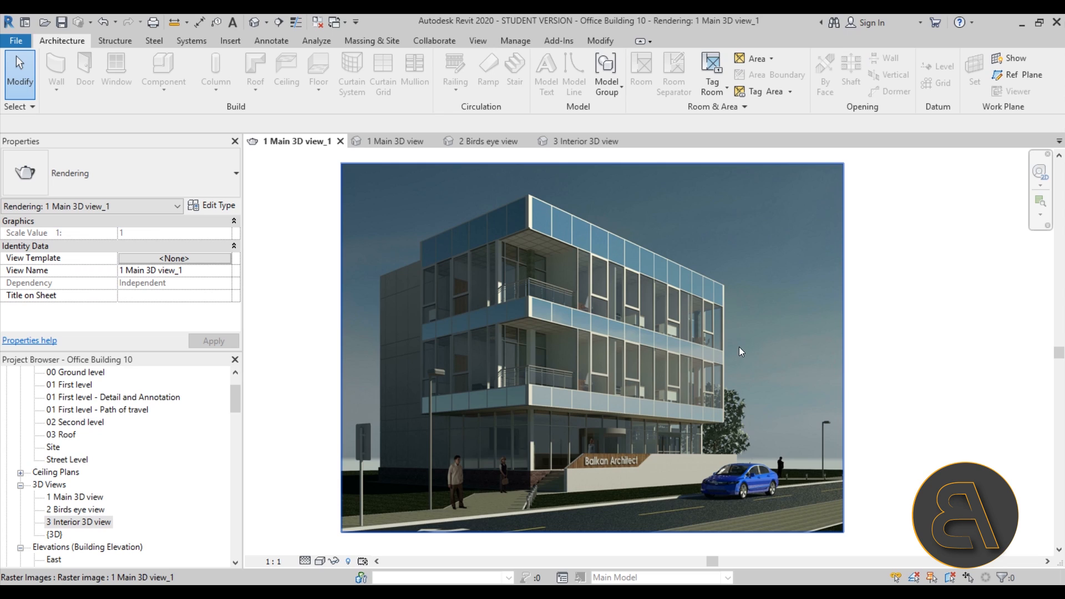
{"action": "mouse_move", "coordinate": [740, 351]}
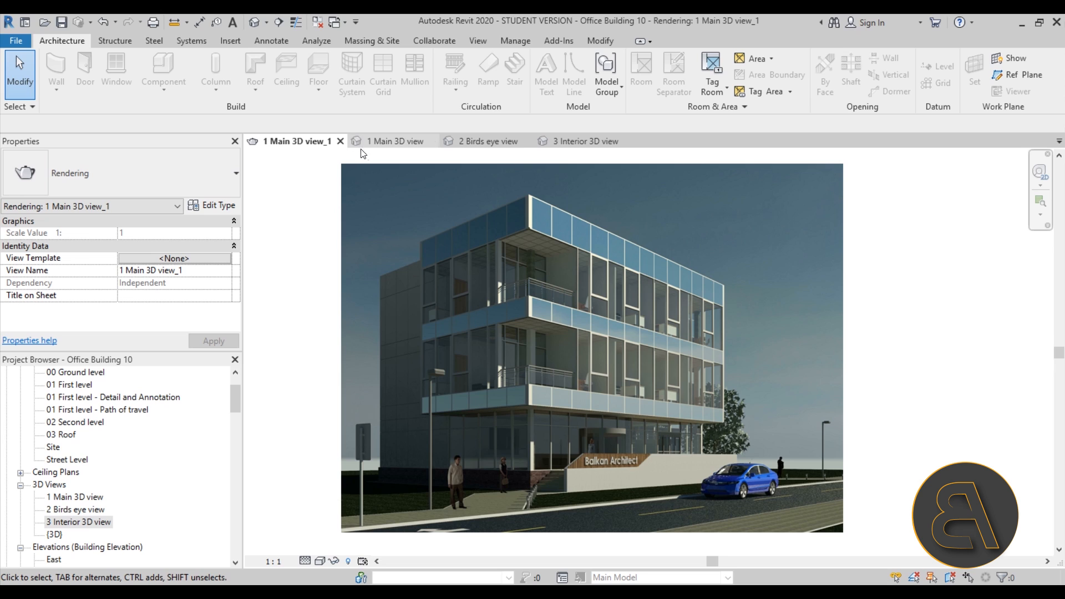
Step: Switch to the '1 Main 3D' view showing the office building exterior
{"action": "left_click", "coordinate": [394, 140]}
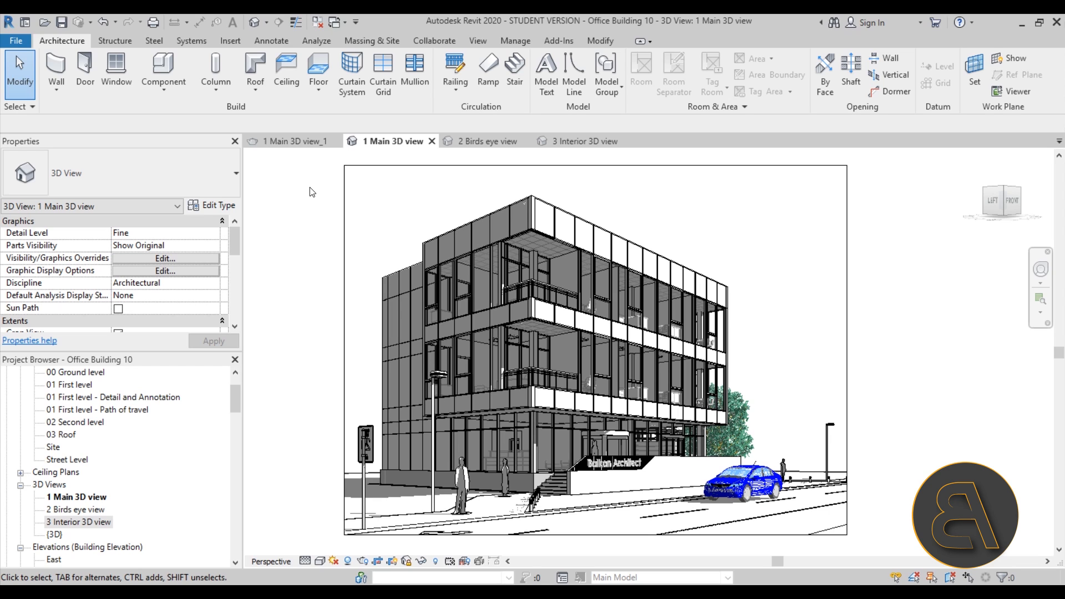
{"action": "mouse_move", "coordinate": [307, 212]}
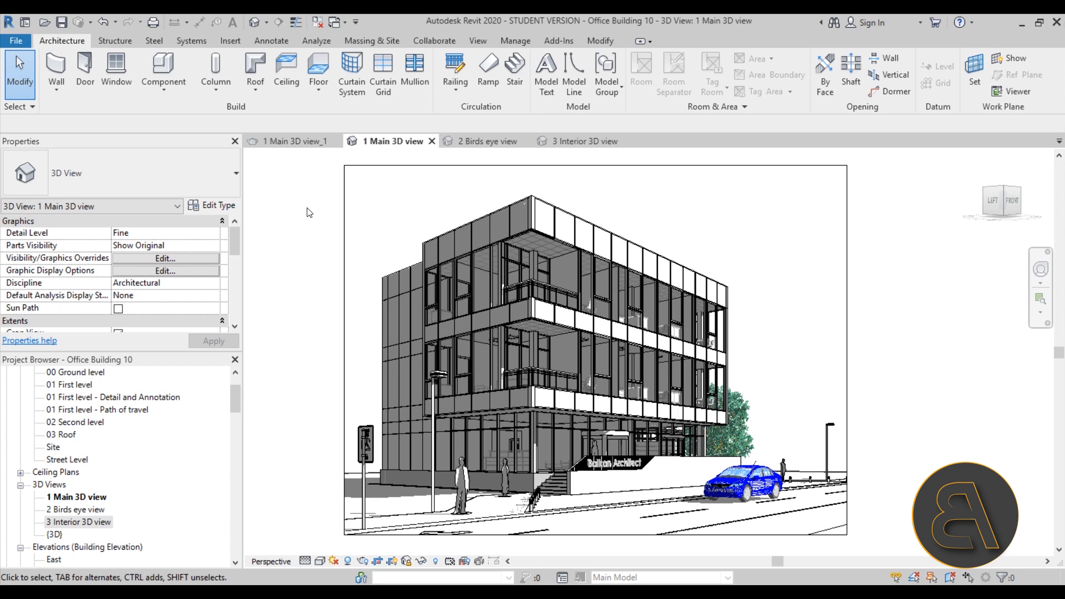